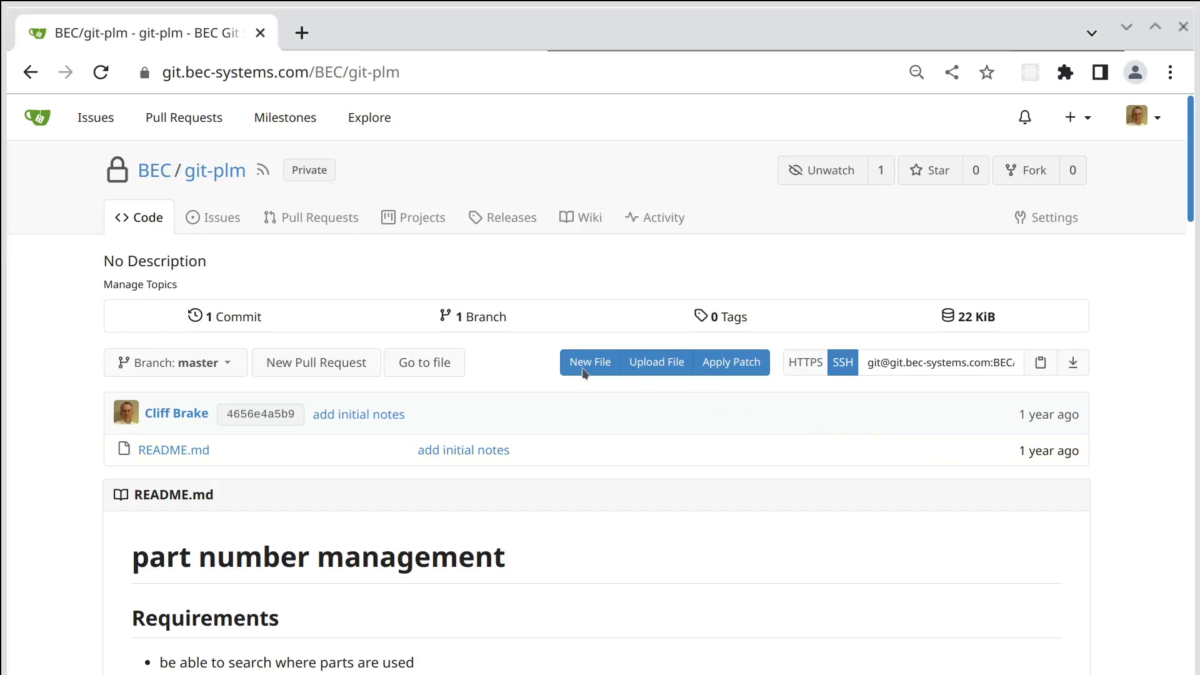
{"action": "mouse_move", "coordinate": [424, 362]}
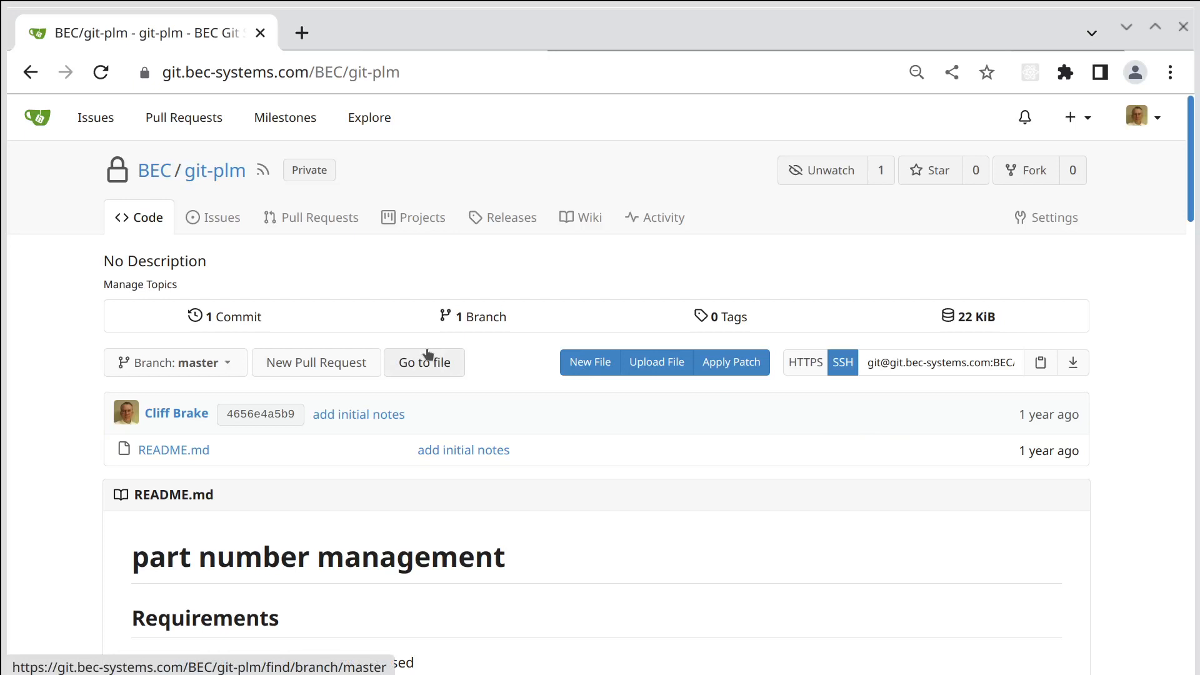
{"action": "mouse_move", "coordinate": [285, 293]}
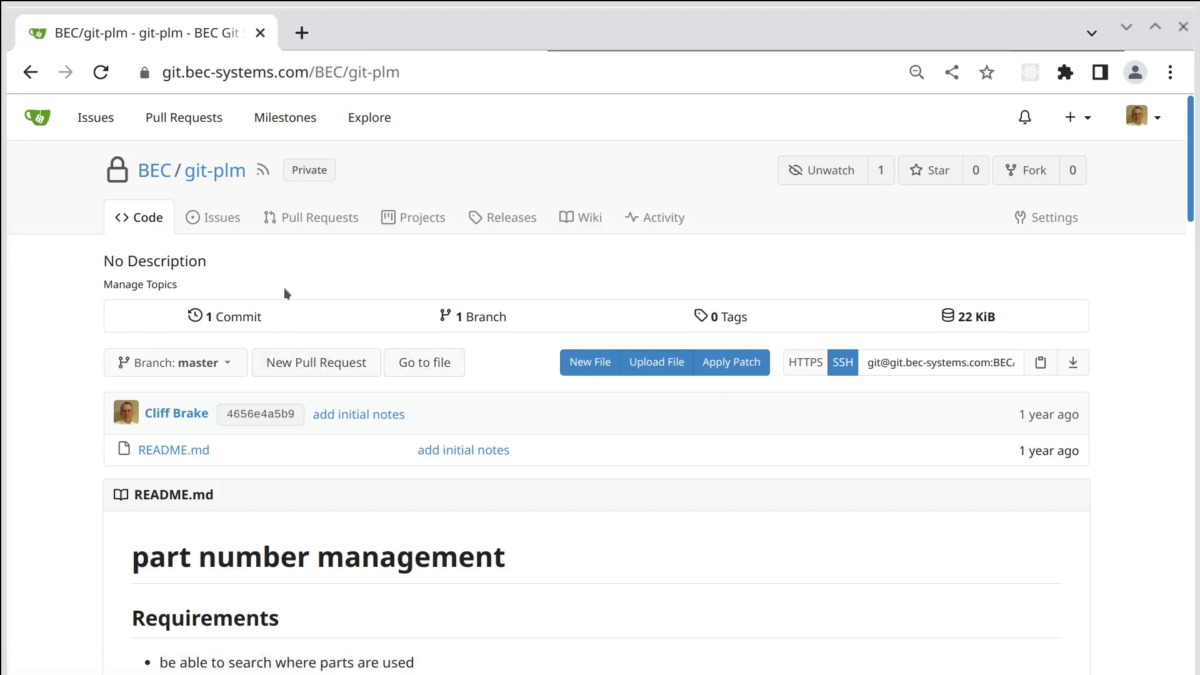
{"action": "mouse_move", "coordinate": [346, 450]}
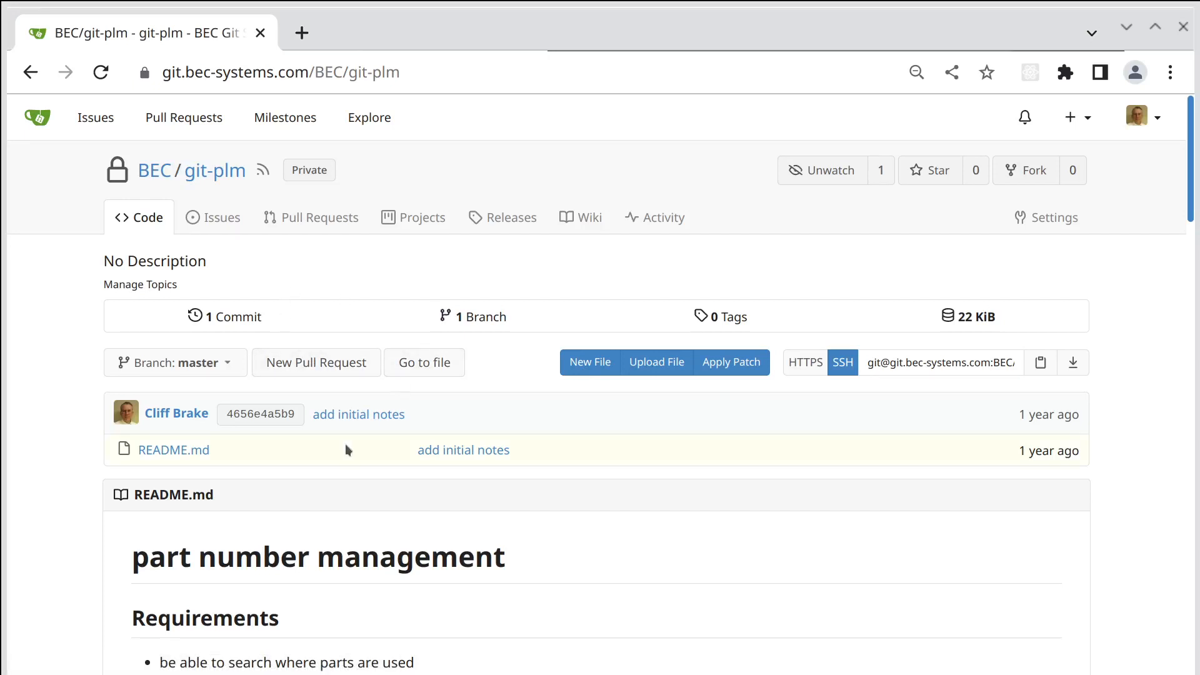
- Open README.md from the git-plm file list and start editing it
{"action": "scroll", "scroll_direction": "down", "scroll_amount": 3}
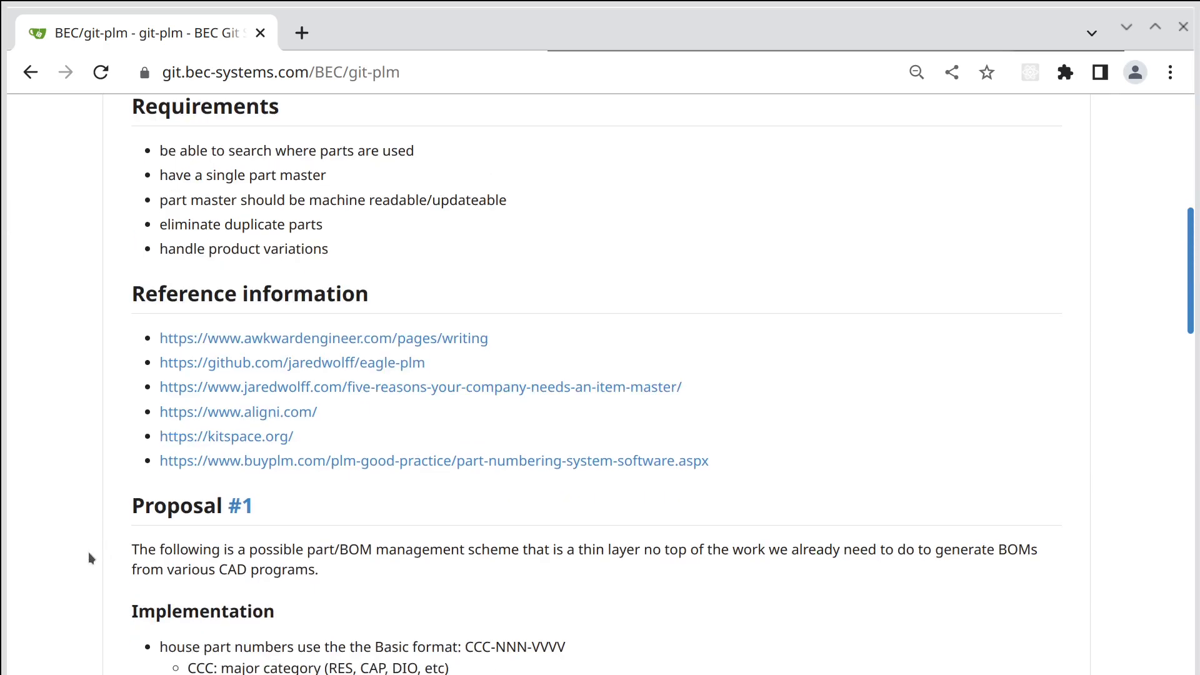
{"action": "scroll", "scroll_direction": "down", "scroll_amount": 3}
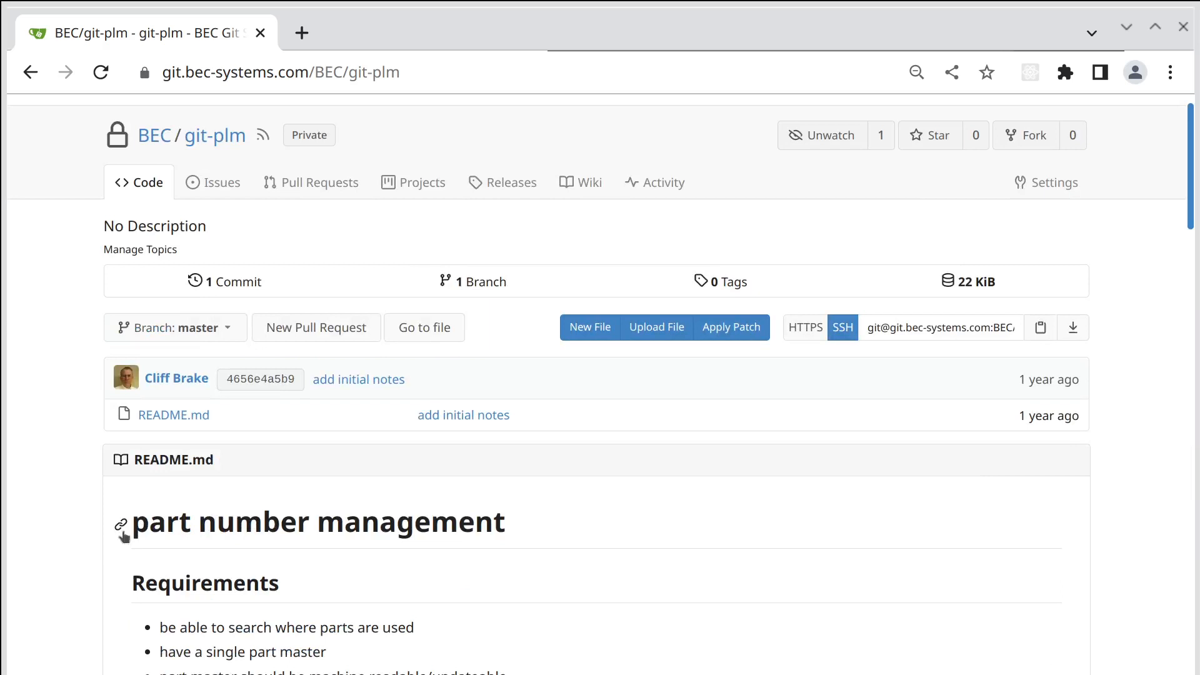
{"action": "mouse_move", "coordinate": [249, 483]}
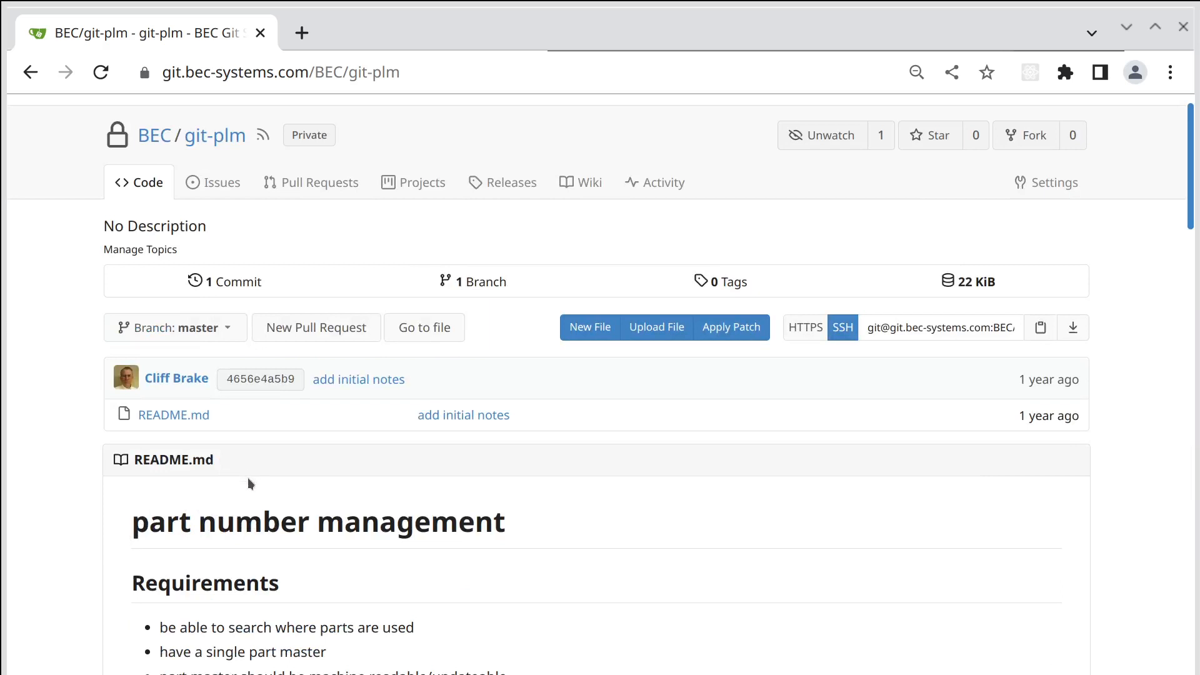
{"action": "mouse_move", "coordinate": [246, 490]}
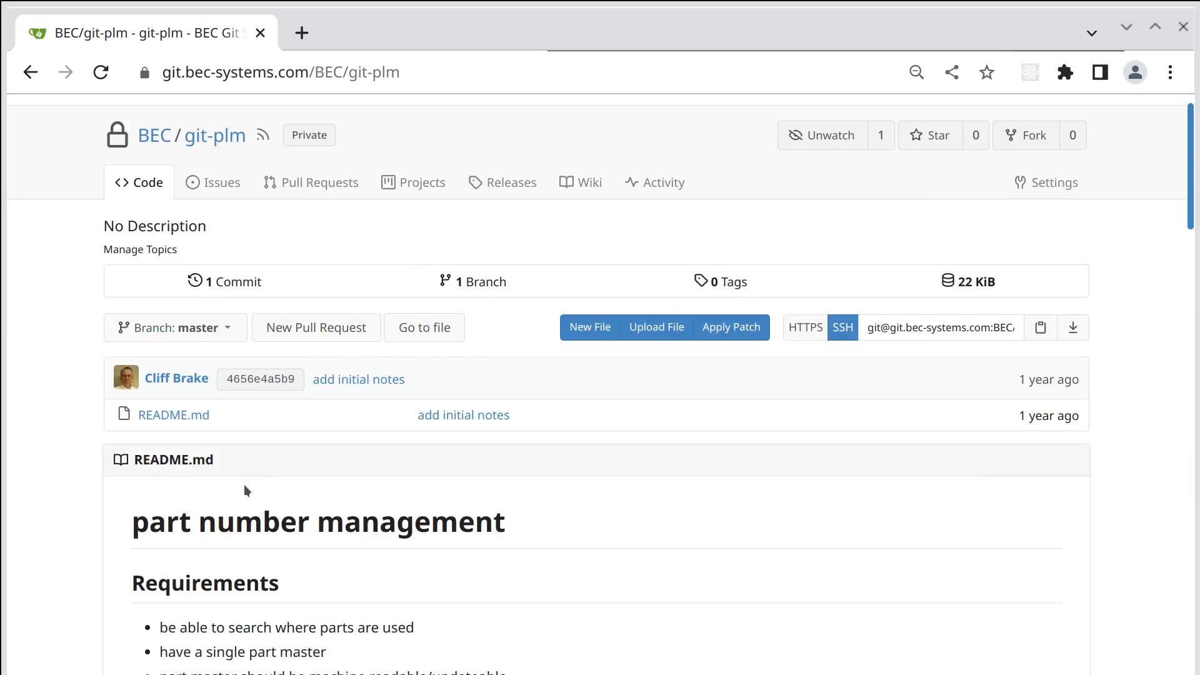
{"action": "mouse_move", "coordinate": [499, 489]}
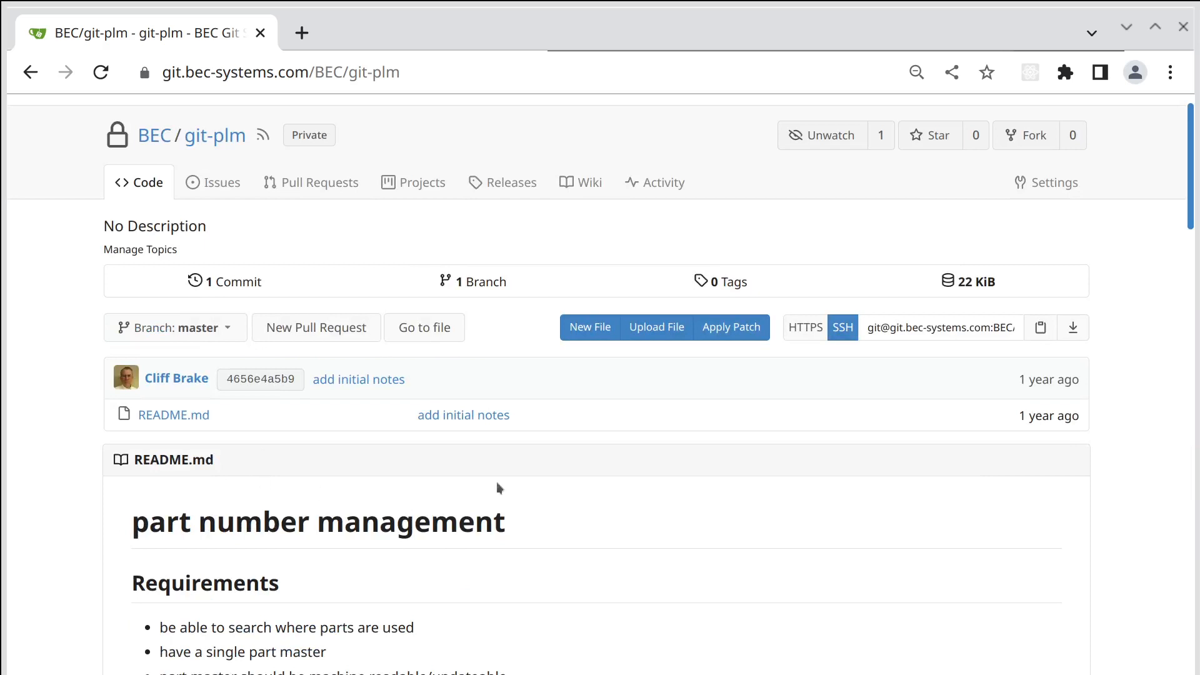
{"action": "mouse_move", "coordinate": [172, 414]}
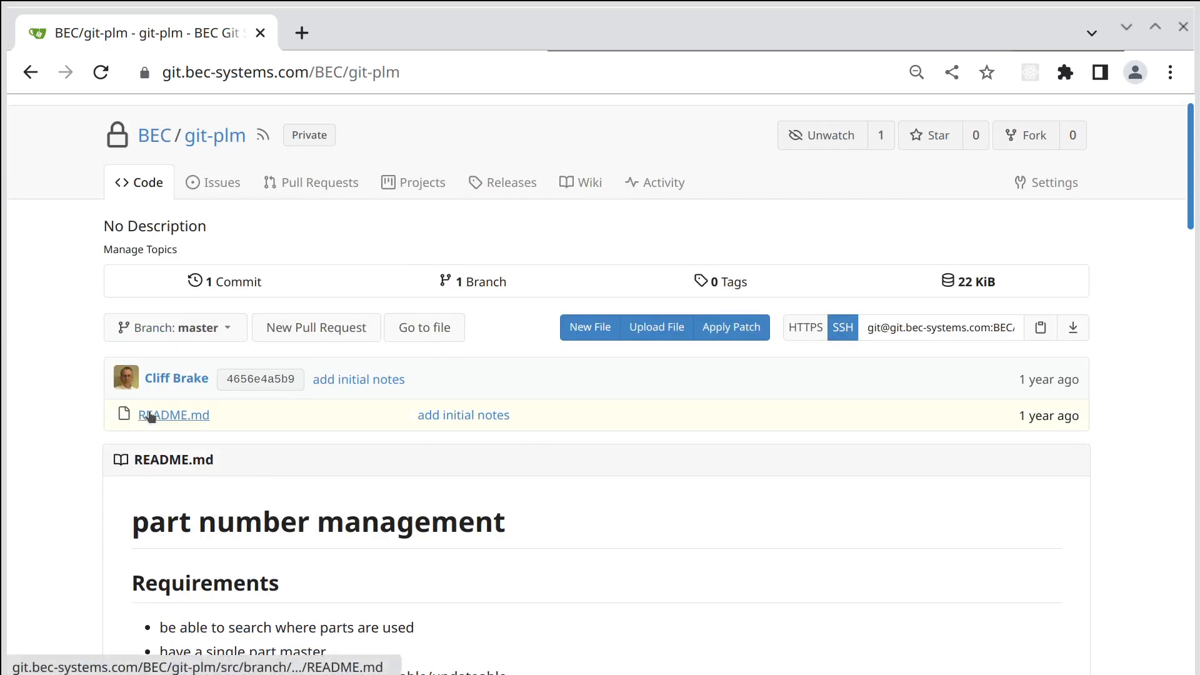
{"action": "mouse_move", "coordinate": [173, 415]}
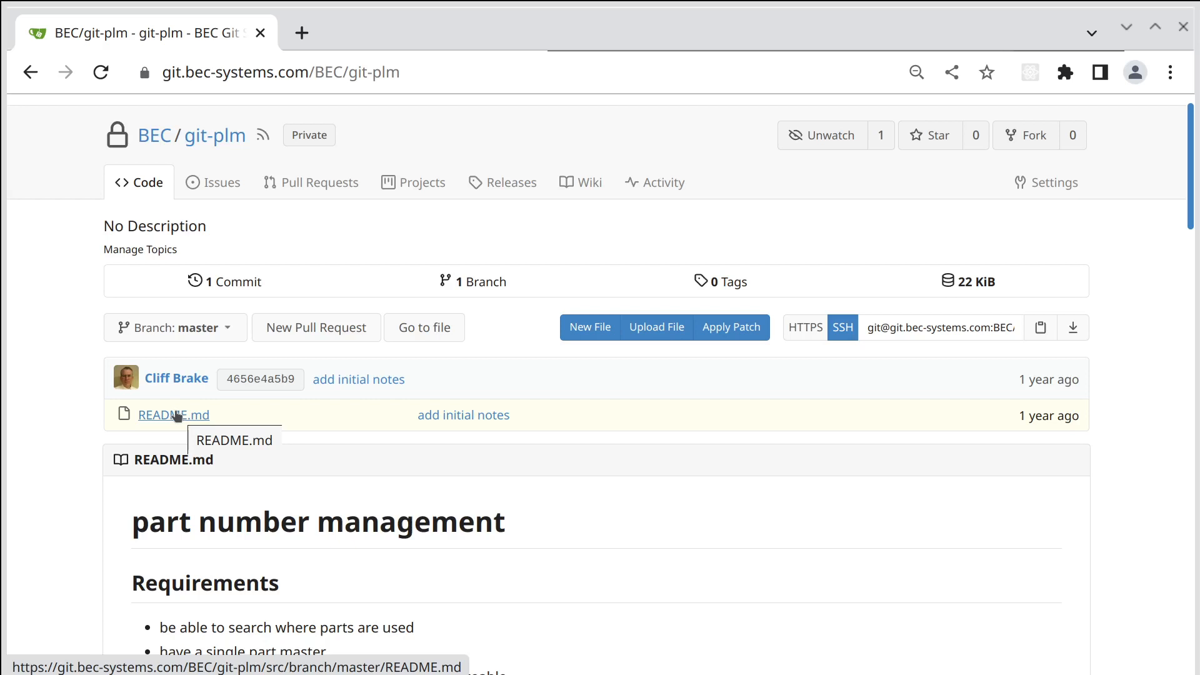
{"action": "left_click", "coordinate": [172, 415]}
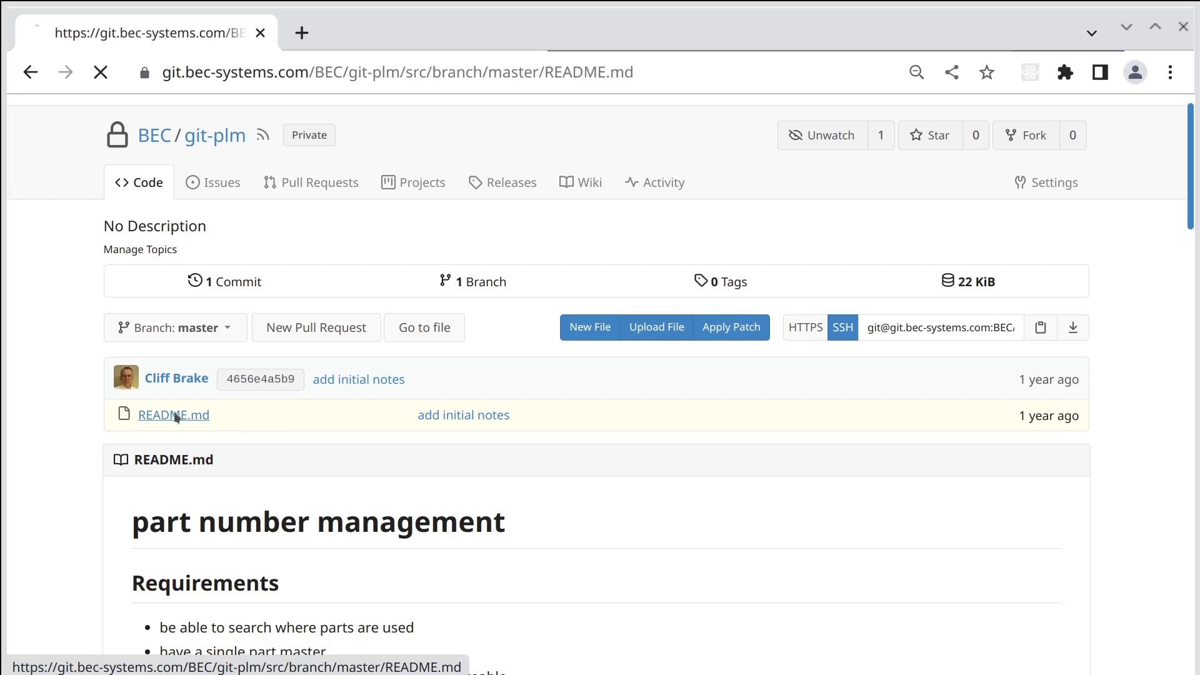
{"action": "left_click", "coordinate": [173, 415]}
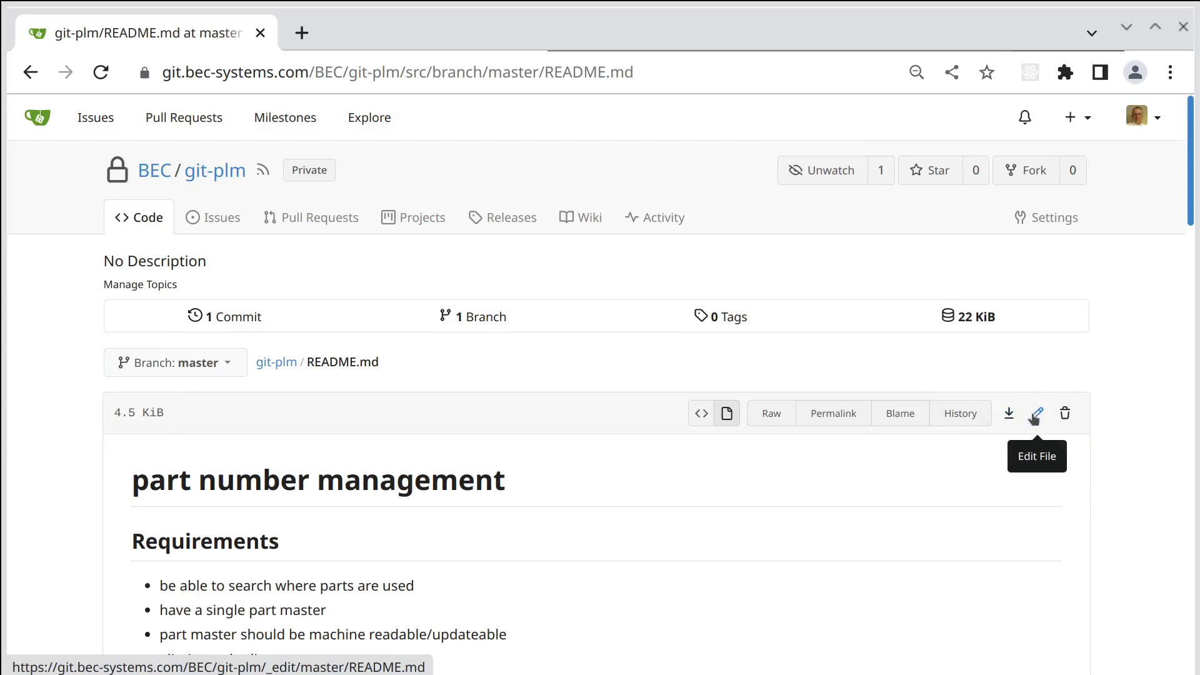
{"action": "left_click", "coordinate": [1036, 413]}
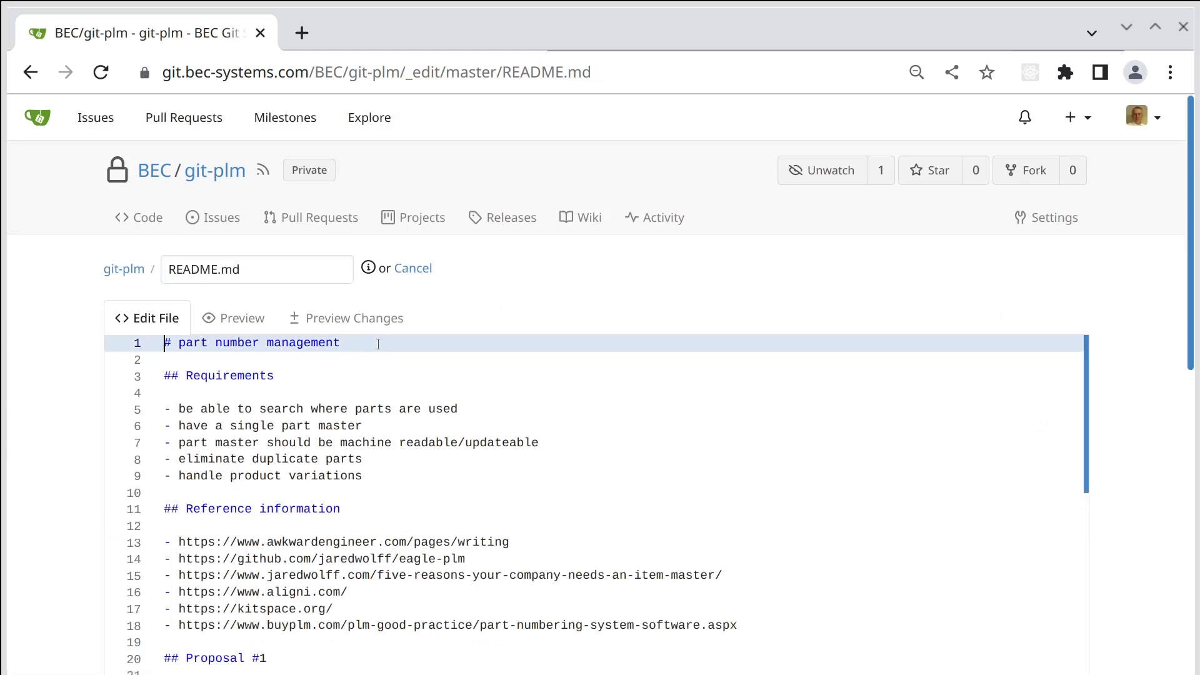
- Add a front-matter block at the top with gitea: none and include_toc: true
{"action": "type", "text": "```"}
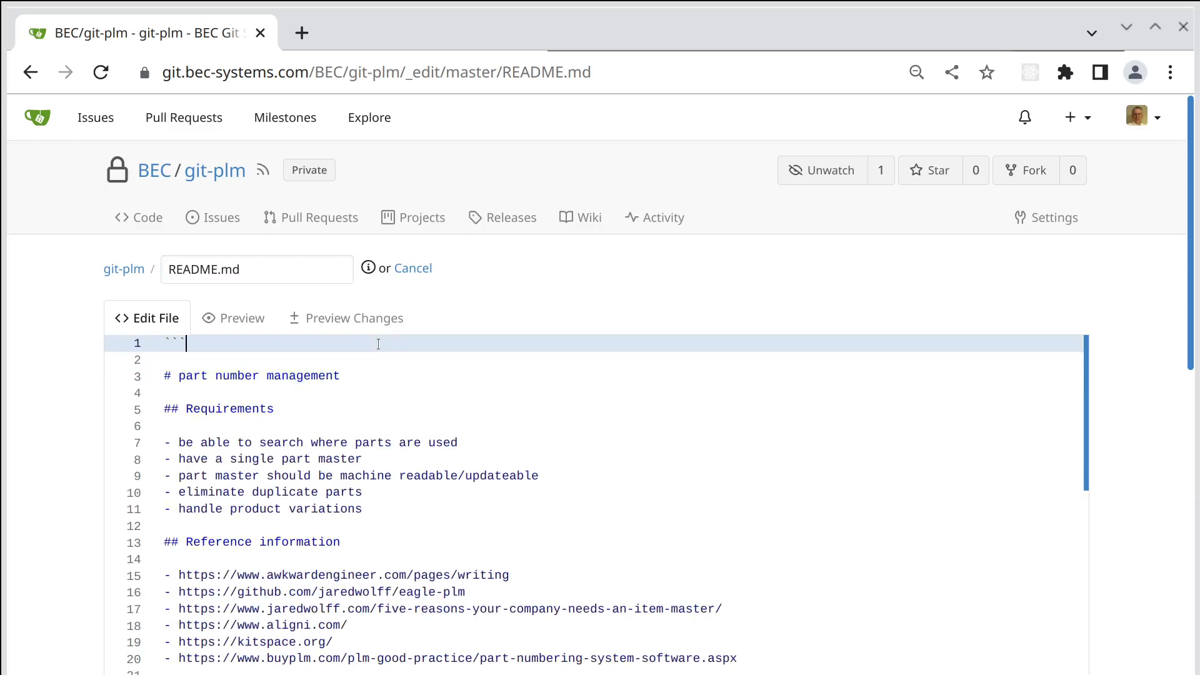
{"action": "type", "text": "---"}
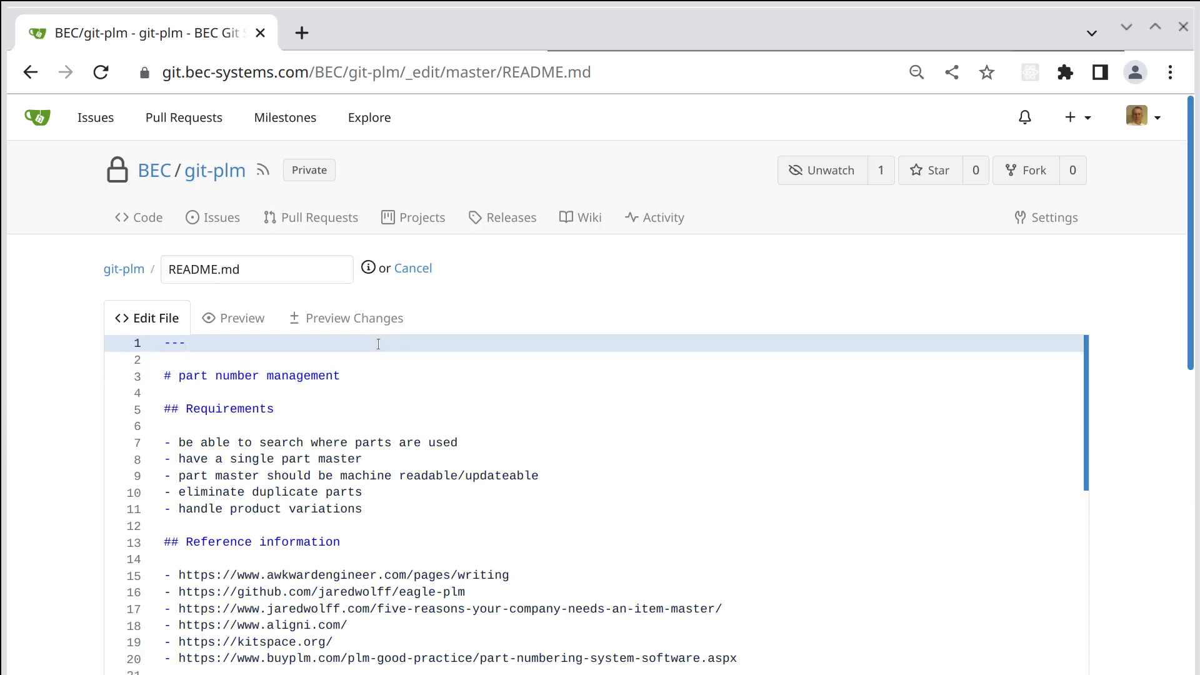
{"action": "key", "text": "Enter"}
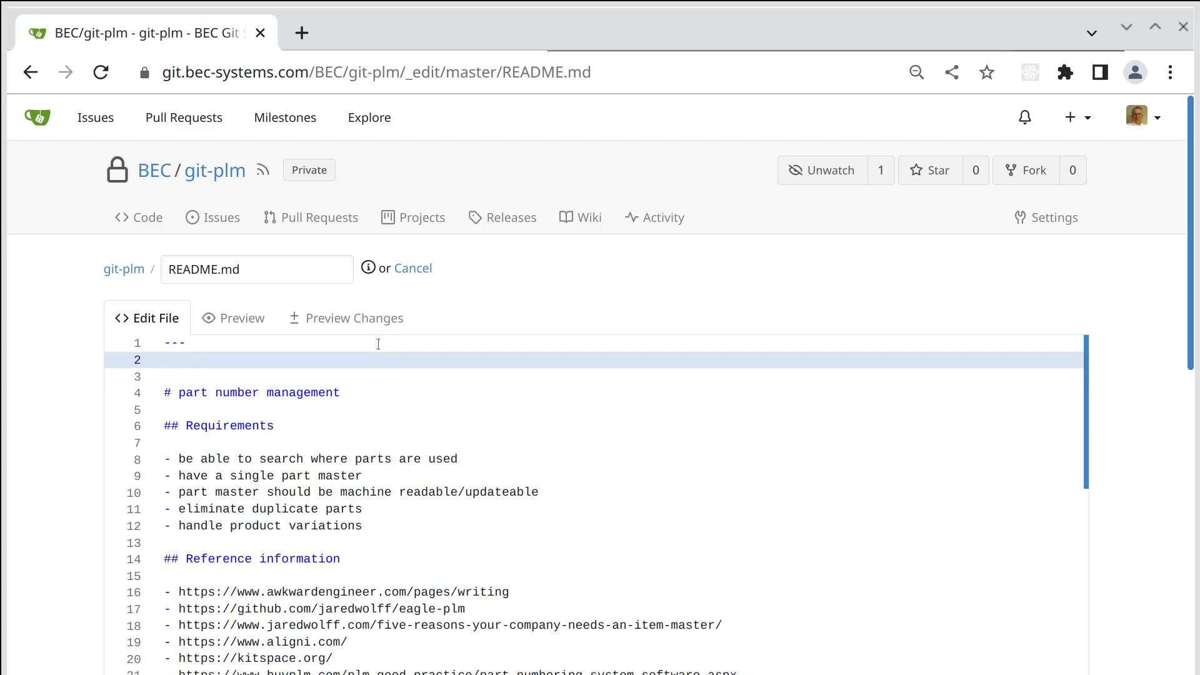
{"action": "type", "text": "gitea: none"}
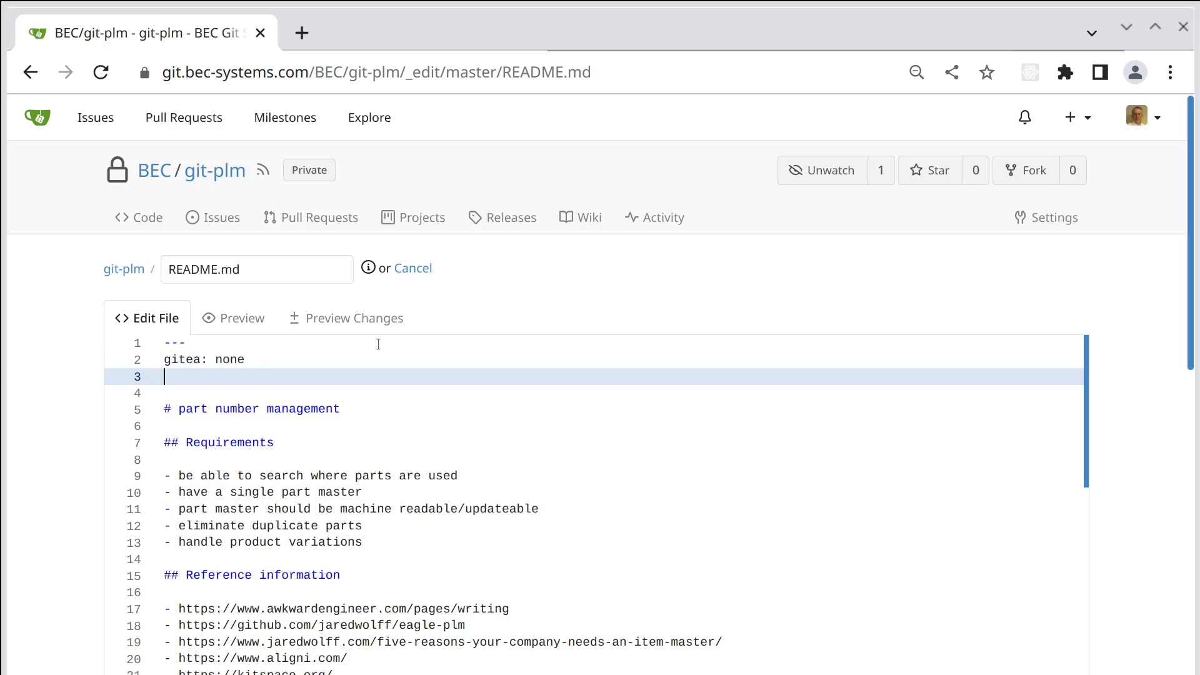
{"action": "type", "text": "include_"}
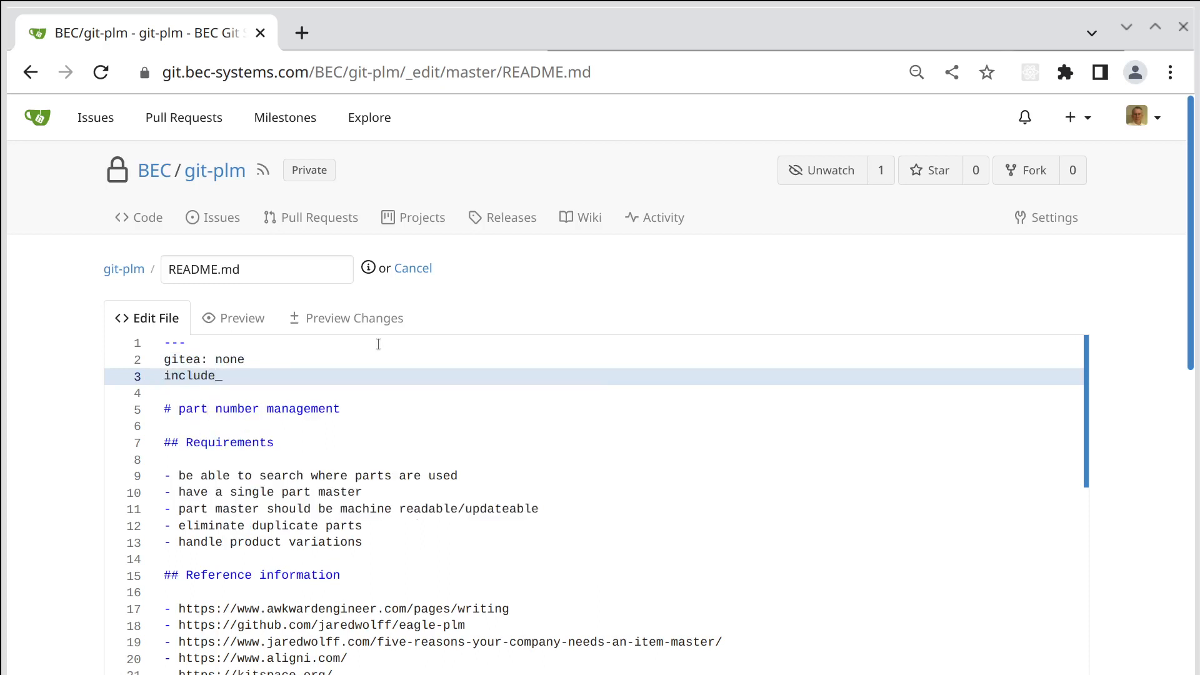
{"action": "type", "text": "toc:"}
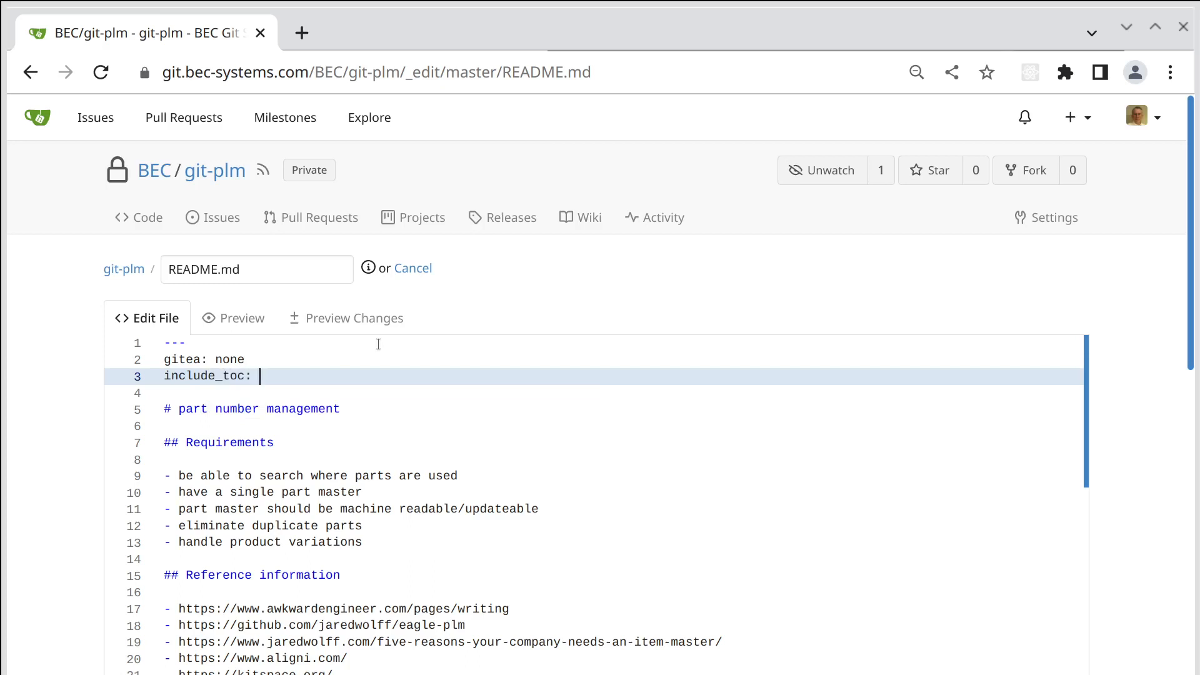
{"action": "type", "text": "true"}
{"action": "left_click", "coordinate": [592, 392]}
{"action": "type", "text": "---"}
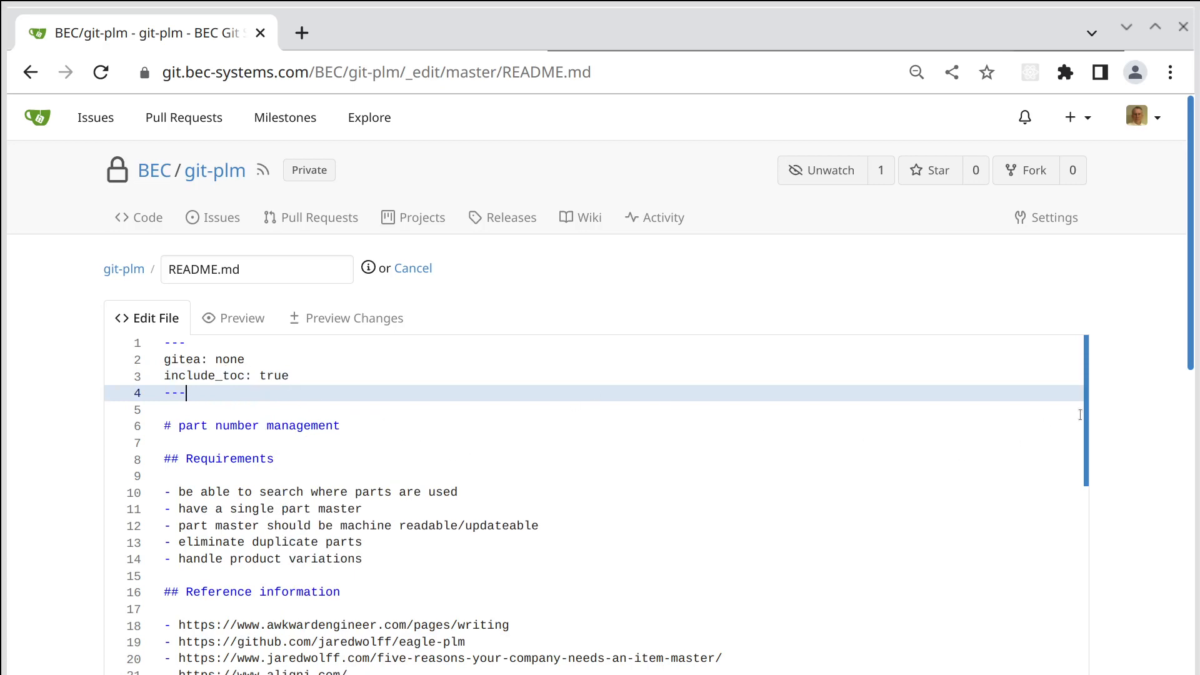
{"action": "scroll", "scroll_direction": "down", "scroll_amount": 3}
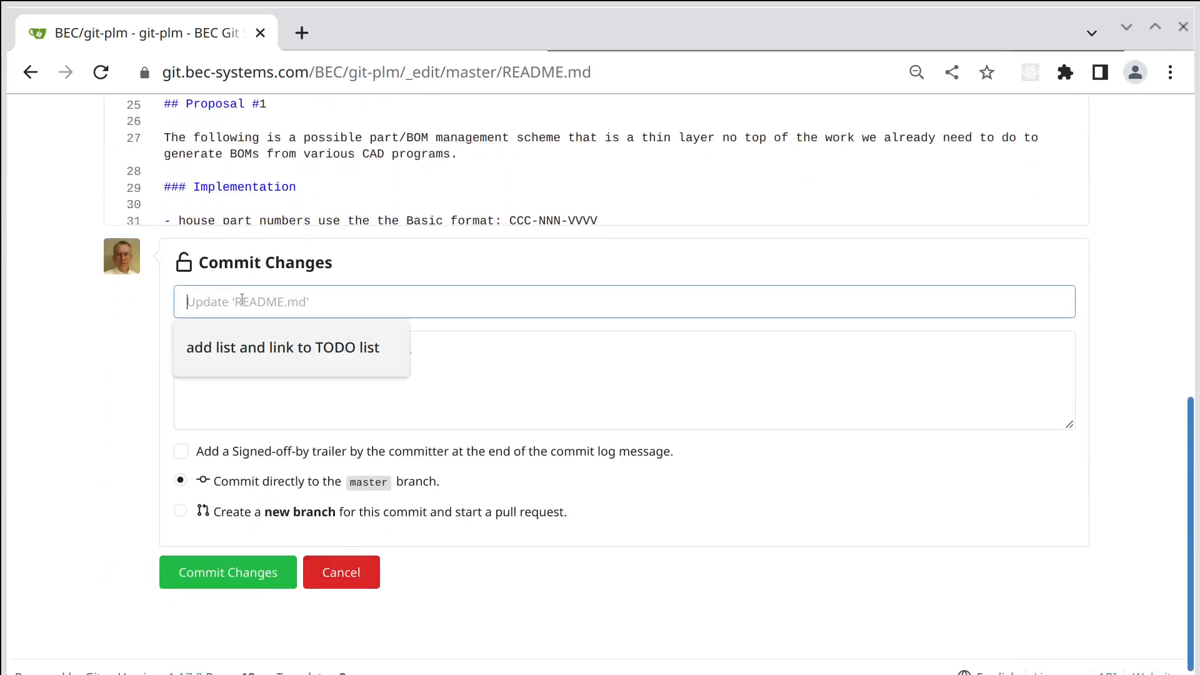
- Commit the change directly to master with the message 'add TOC'
{"action": "type", "text": "add TOC"}
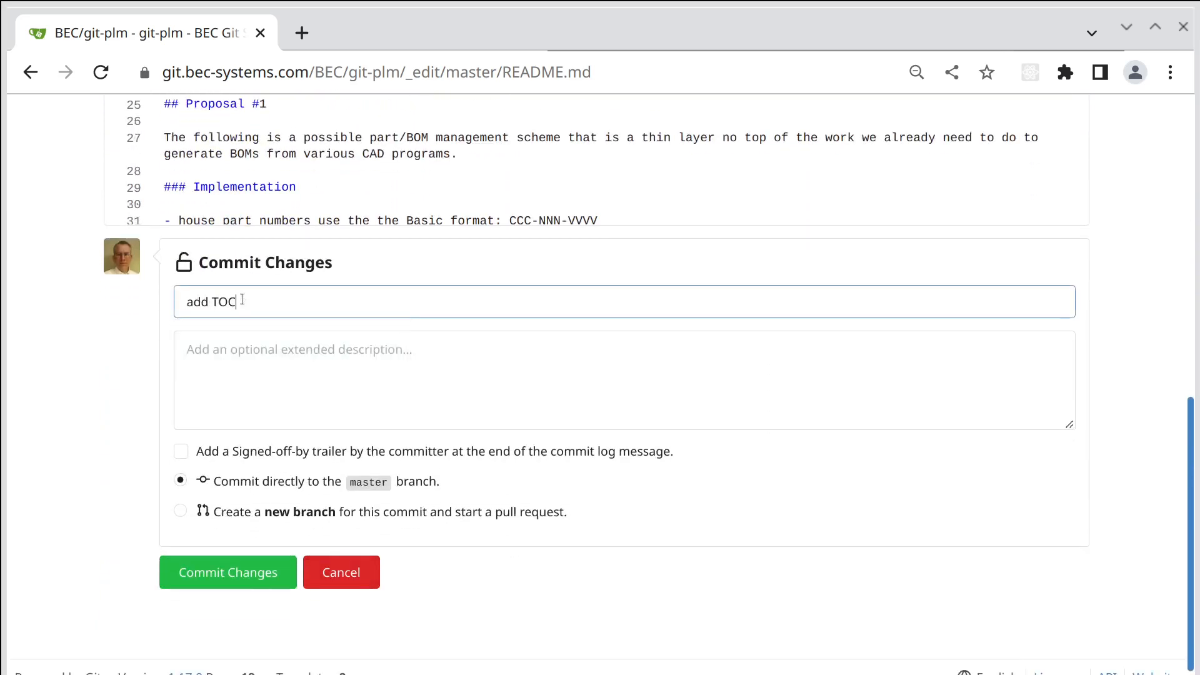
{"action": "left_click", "coordinate": [227, 571]}
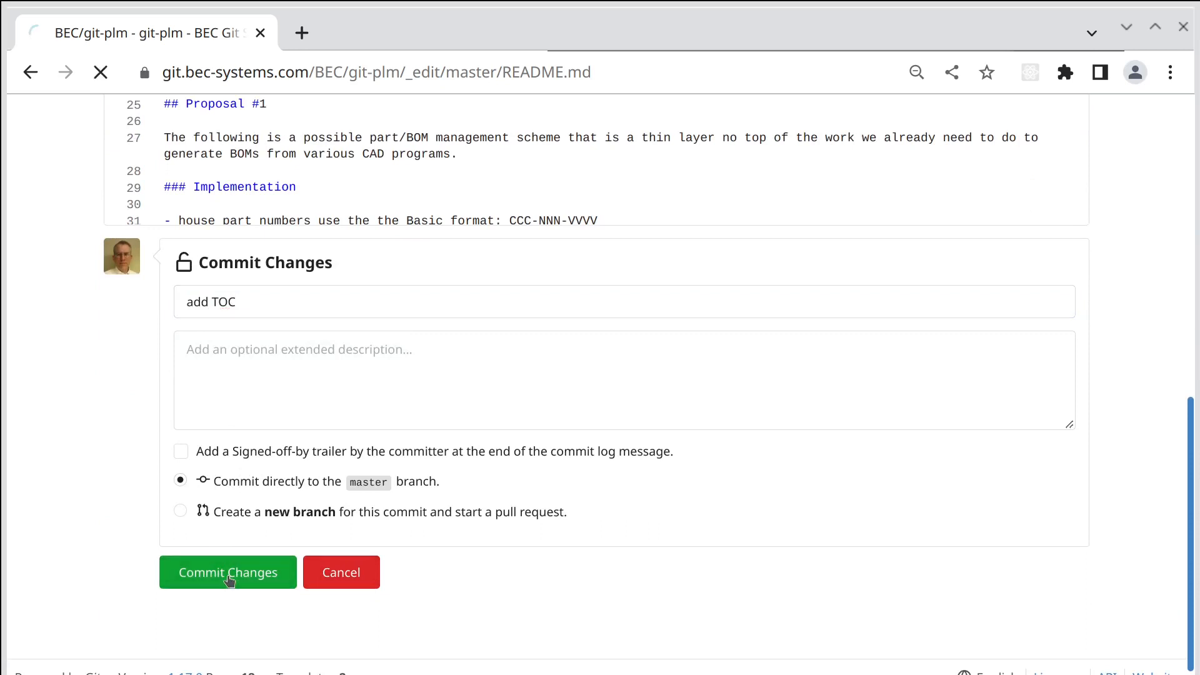
{"action": "left_click", "coordinate": [228, 571]}
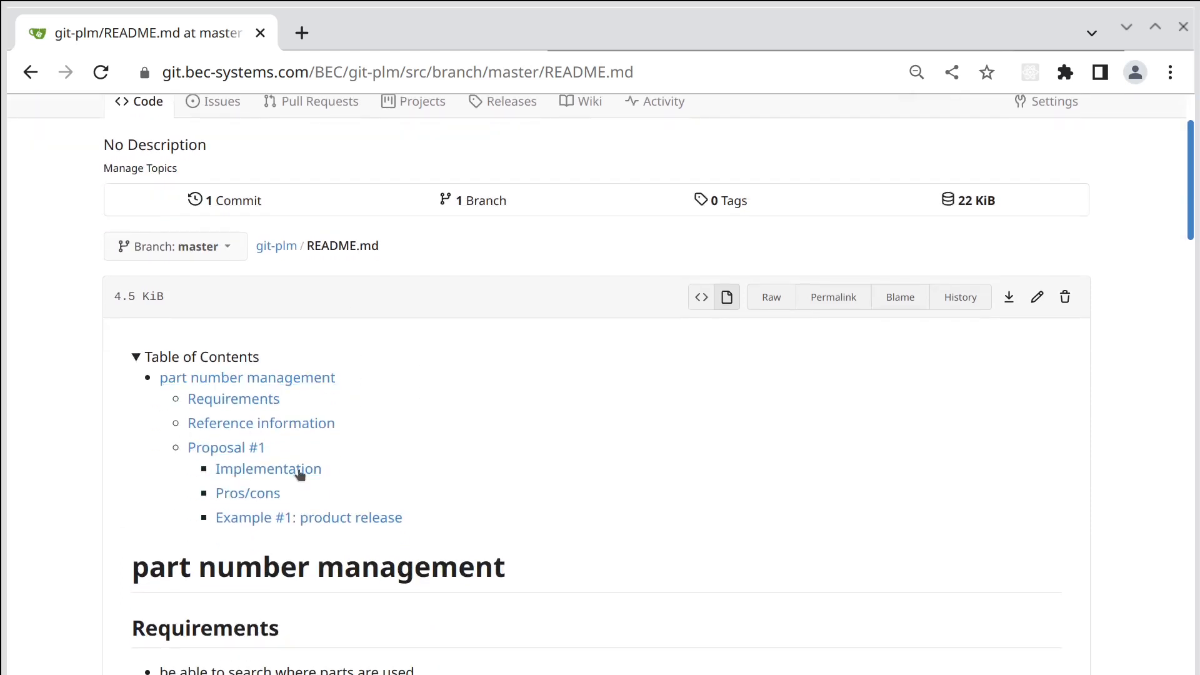
{"action": "mouse_move", "coordinate": [142, 350]}
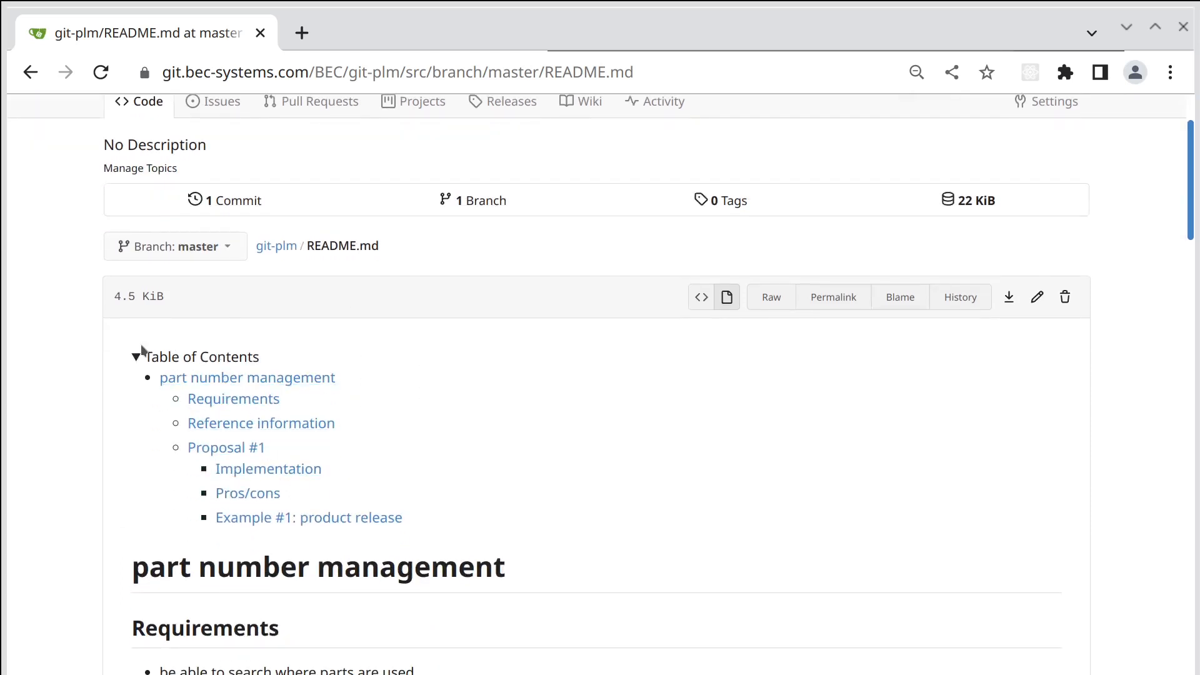
- Collapse and re-expand the rendered Table of Contents, then jump to the Pros/cons section
{"action": "left_click", "coordinate": [138, 356]}
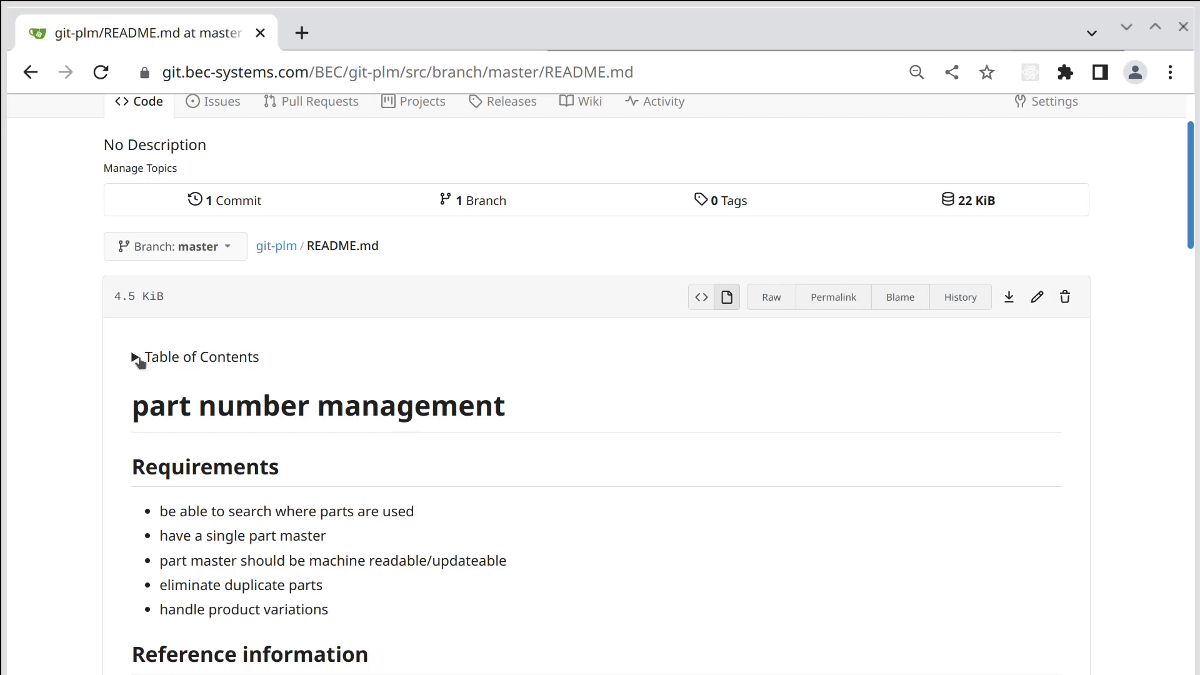
{"action": "left_click", "coordinate": [134, 356]}
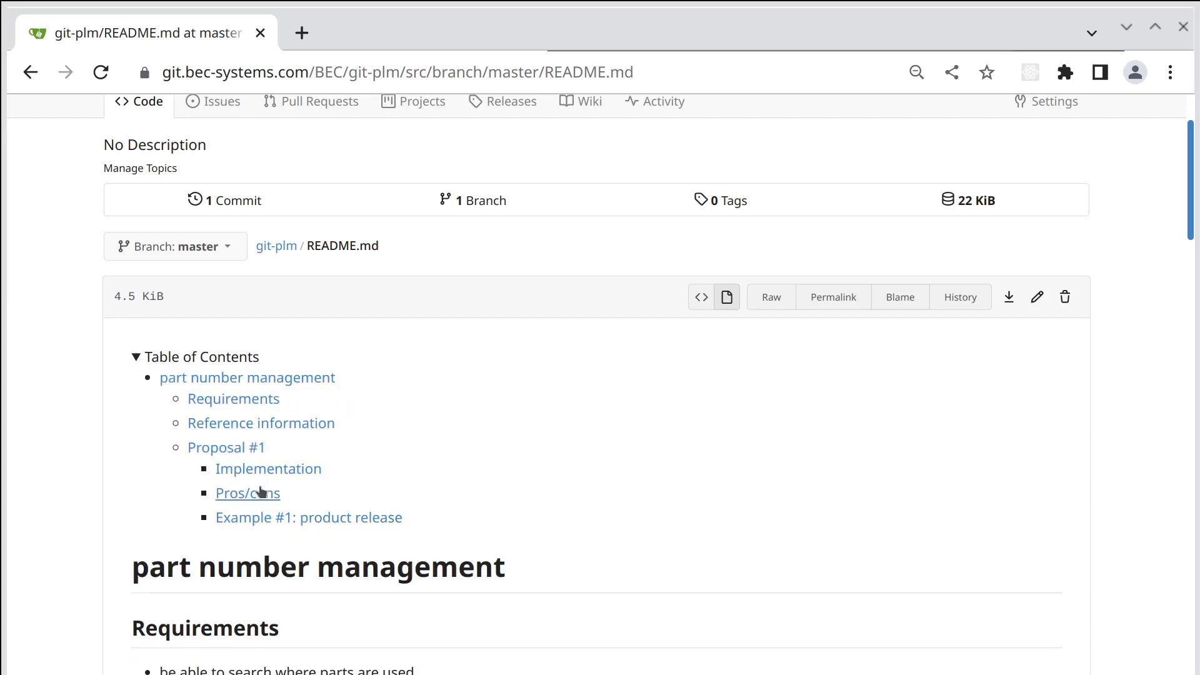
{"action": "left_click", "coordinate": [248, 493]}
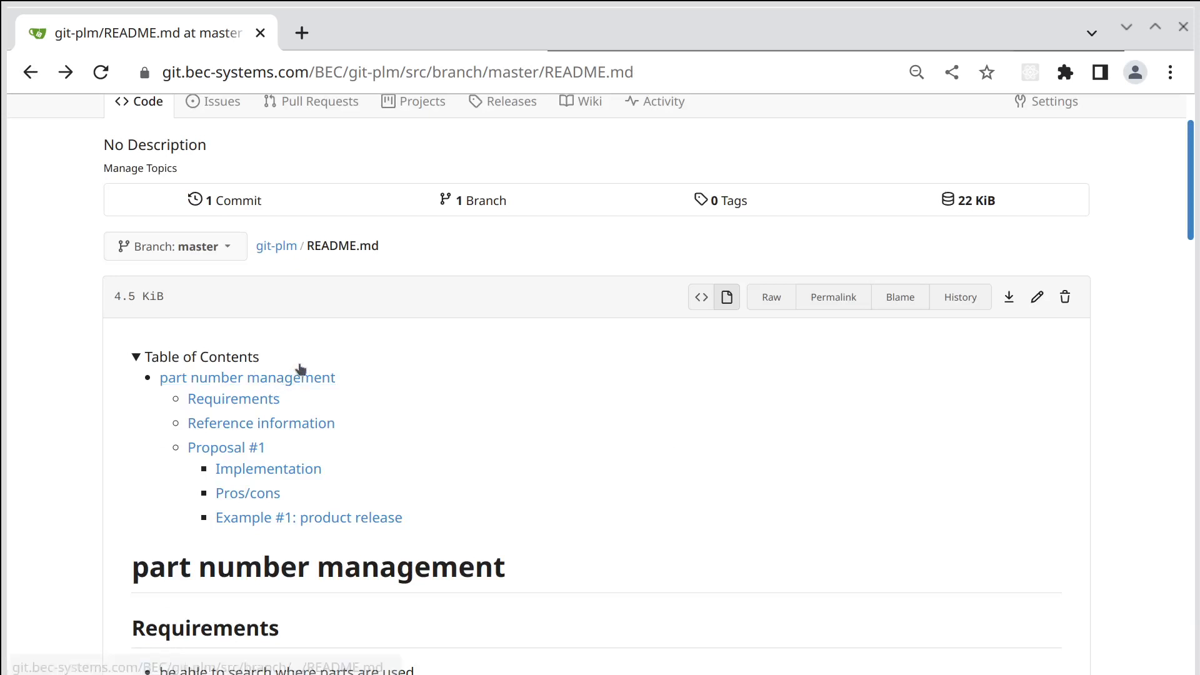
{"action": "mouse_move", "coordinate": [988, 281]}
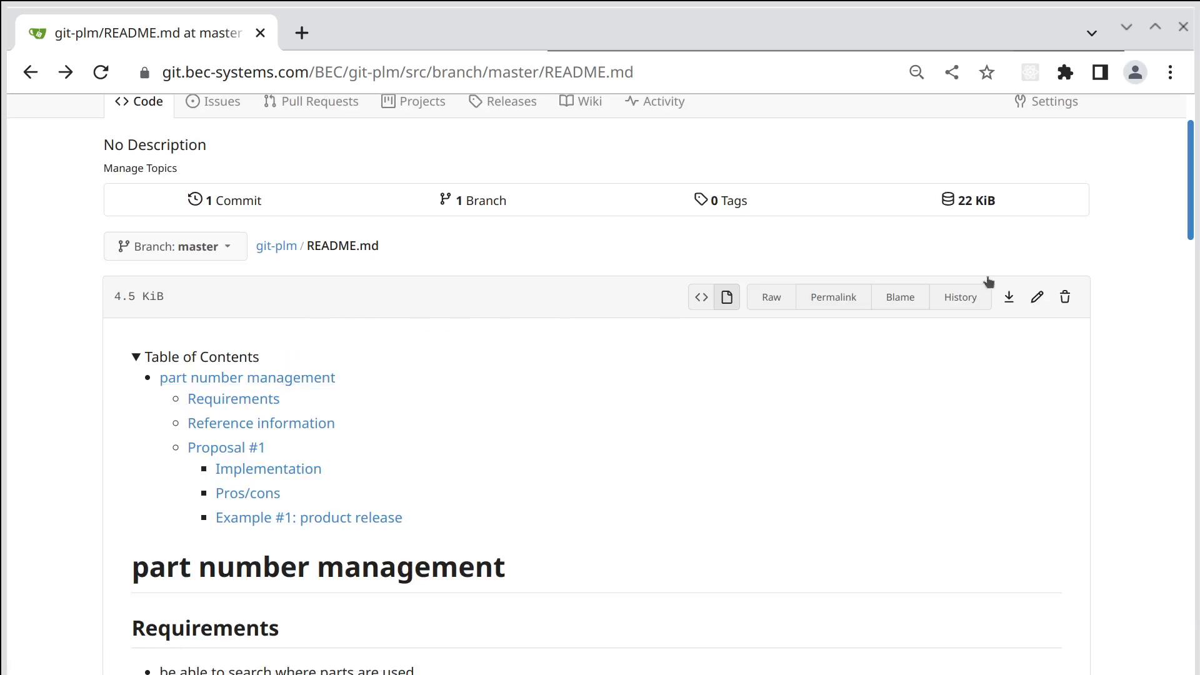